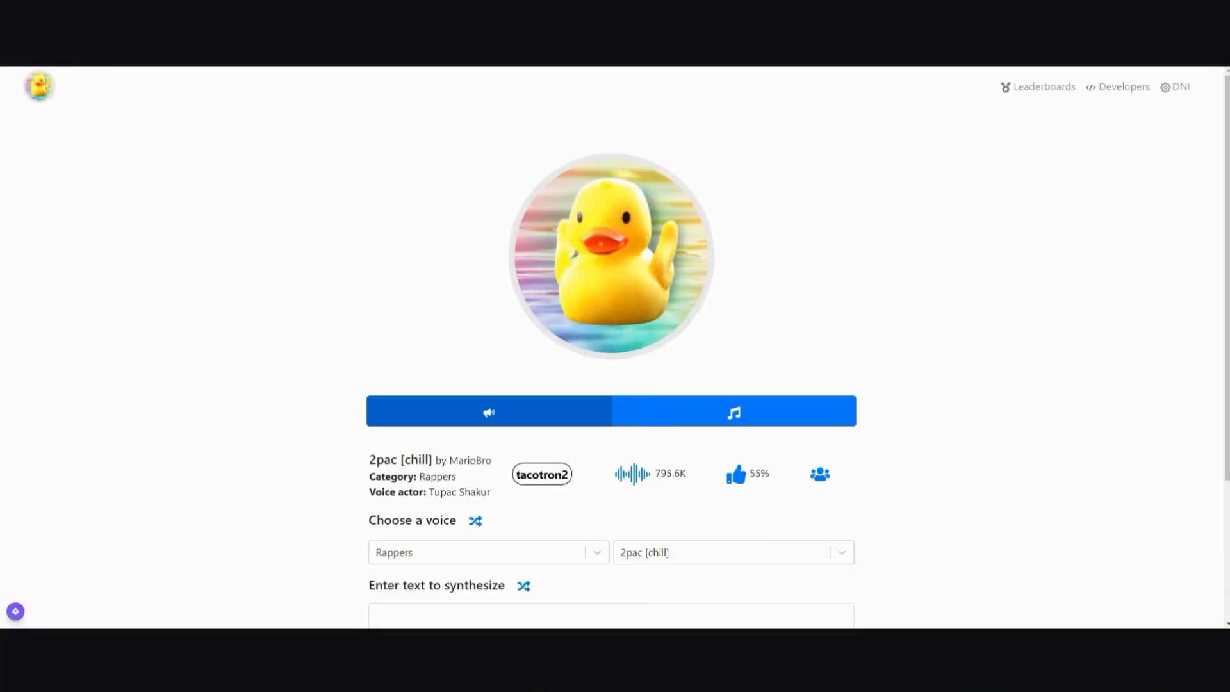
pyautogui.moveTo(340, 350)
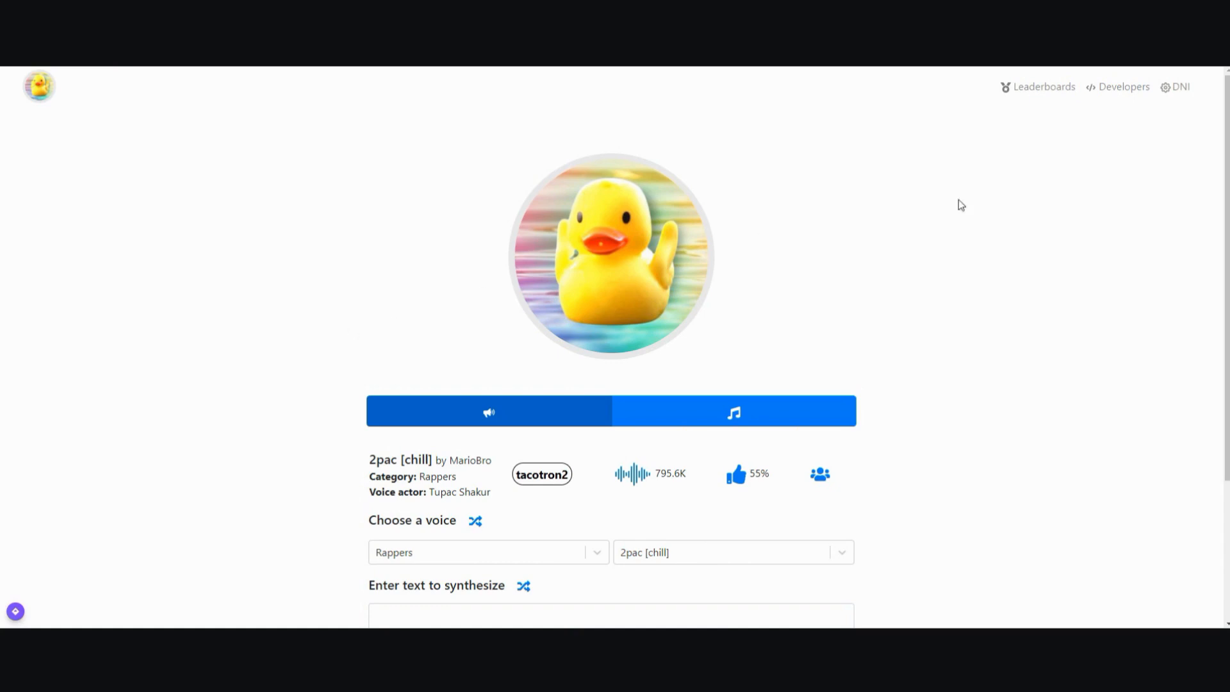
pyautogui.moveTo(777, 283)
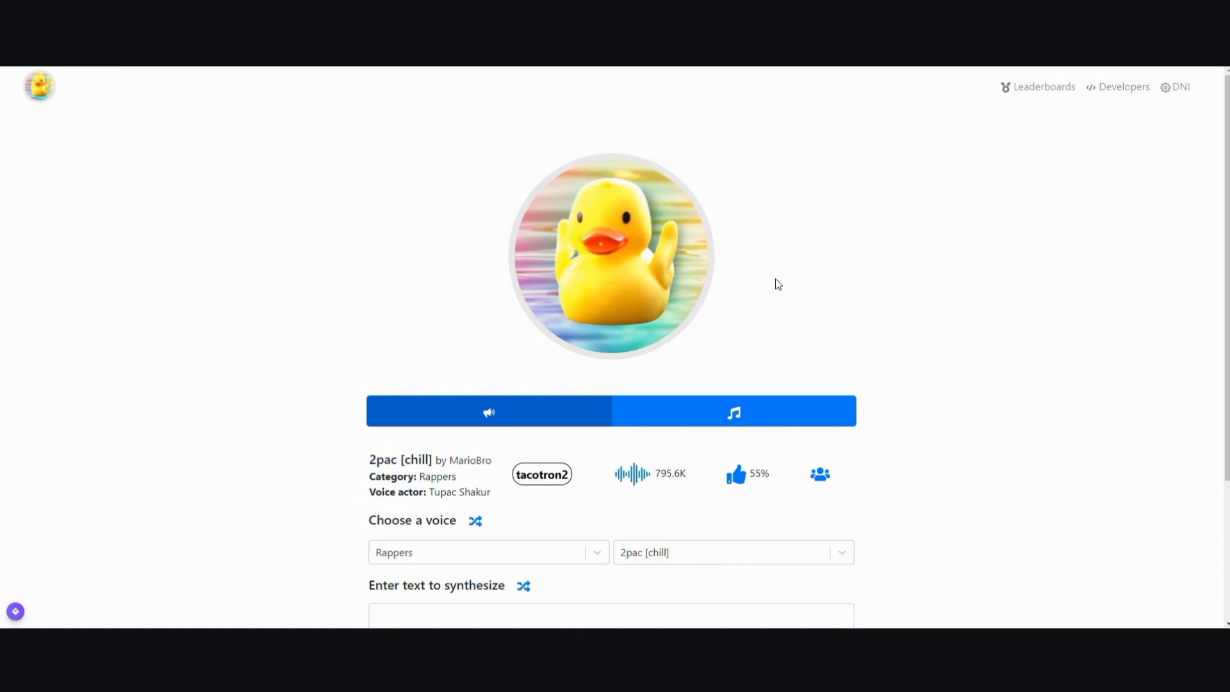
# Open the voice dropdown and scroll through the celebrity voices toward Samuel L. Jackson.
pyautogui.scroll(-3)
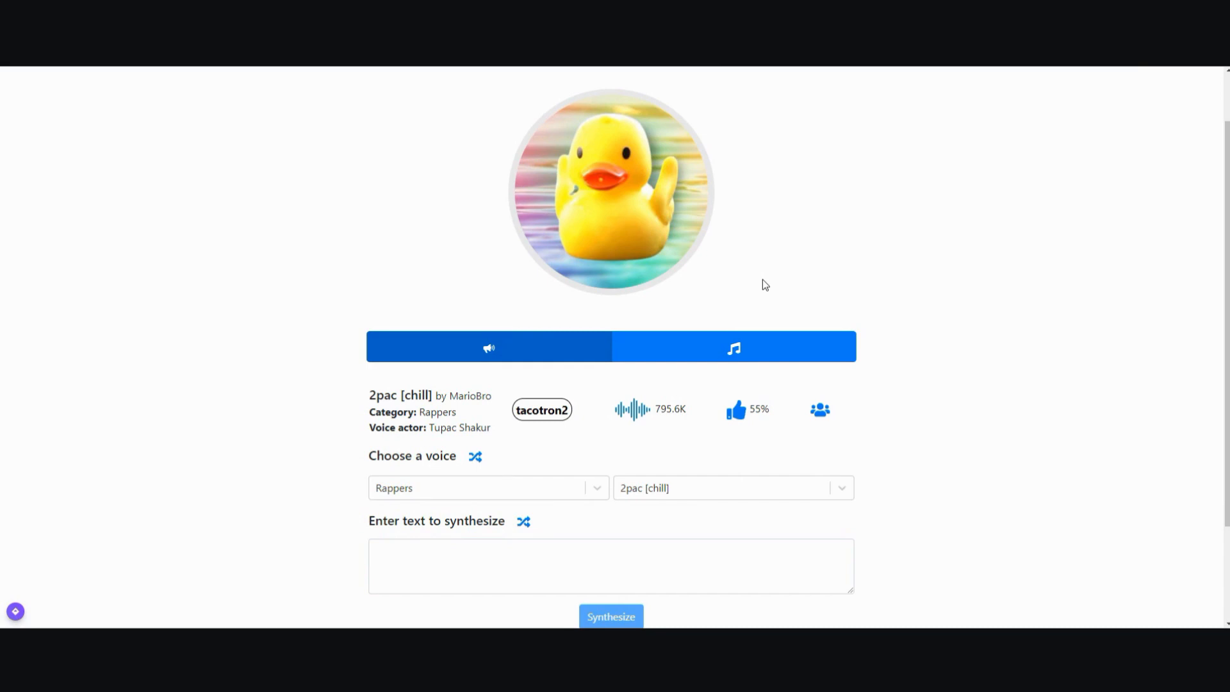
pyautogui.moveTo(979, 276)
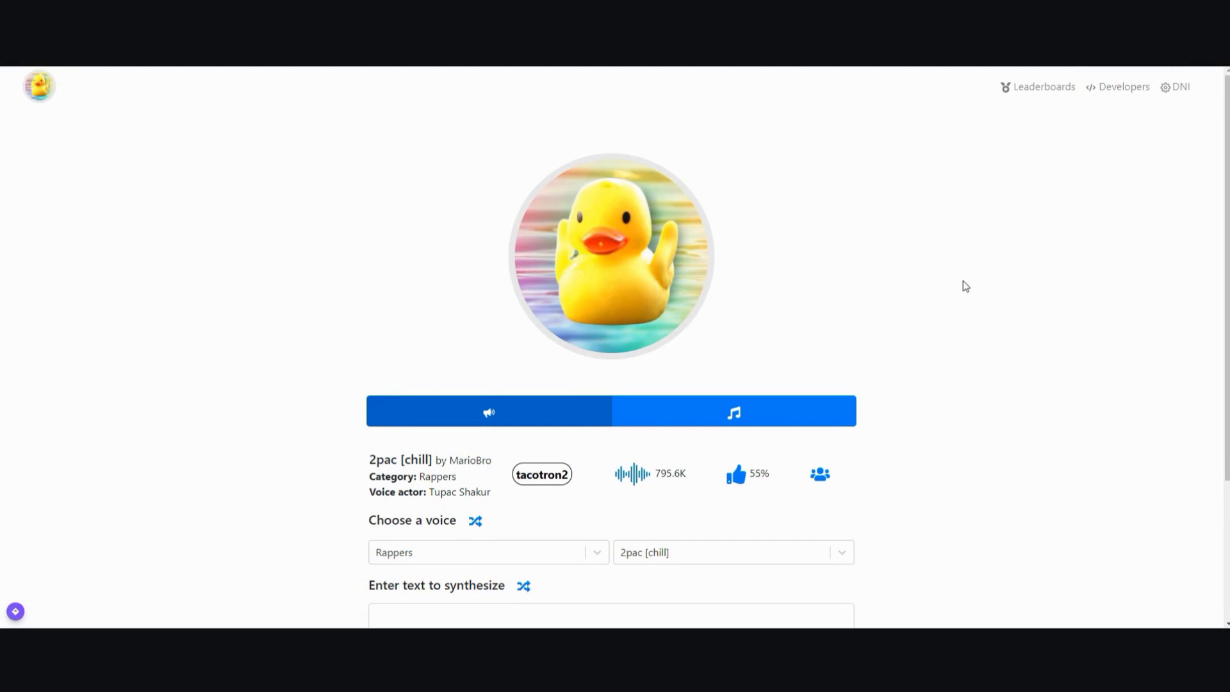
pyautogui.moveTo(869, 302)
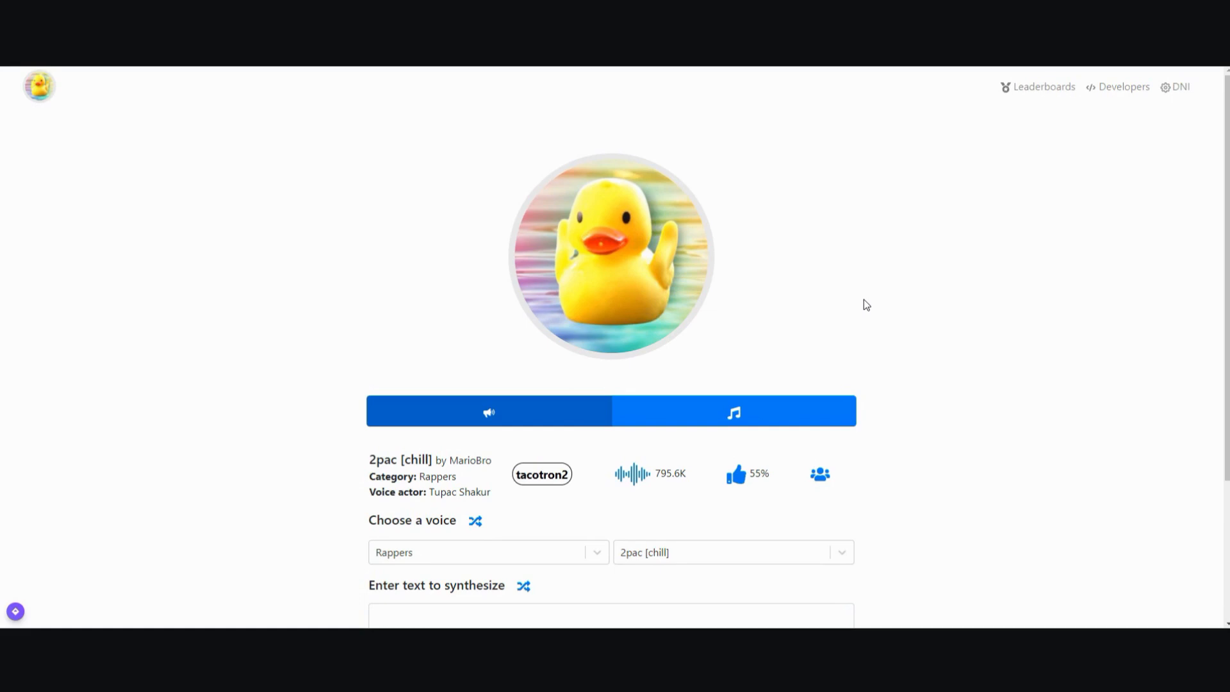
pyautogui.moveTo(820, 316)
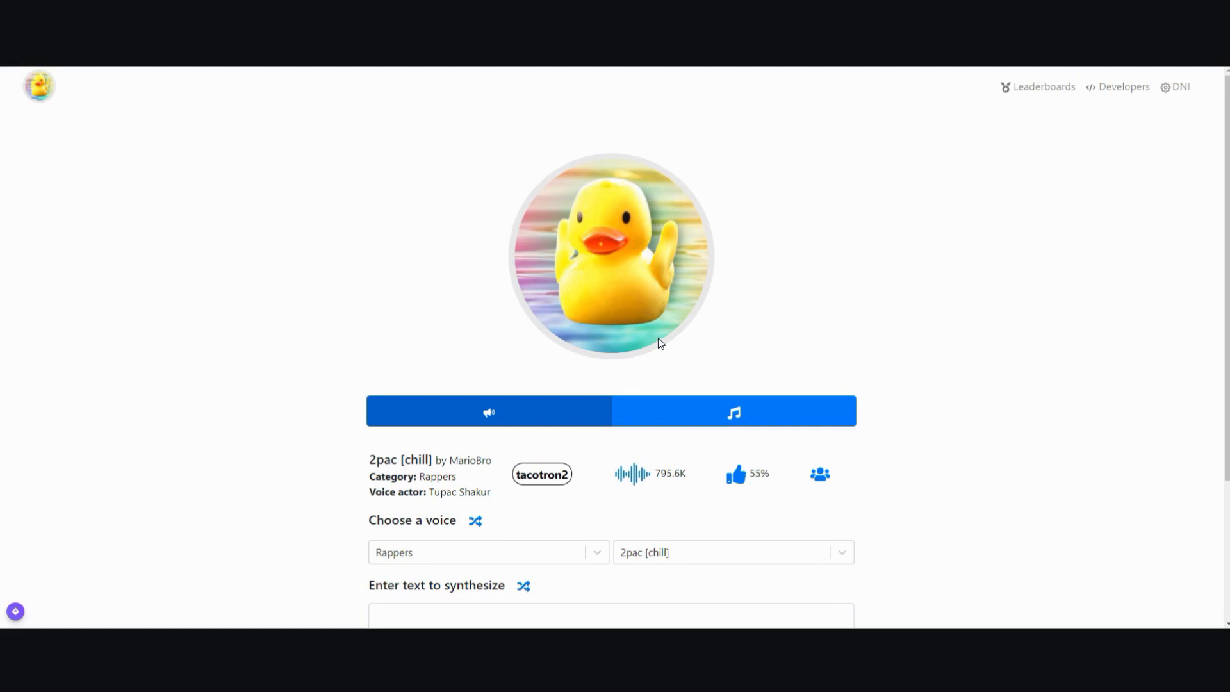
pyautogui.scroll(-3)
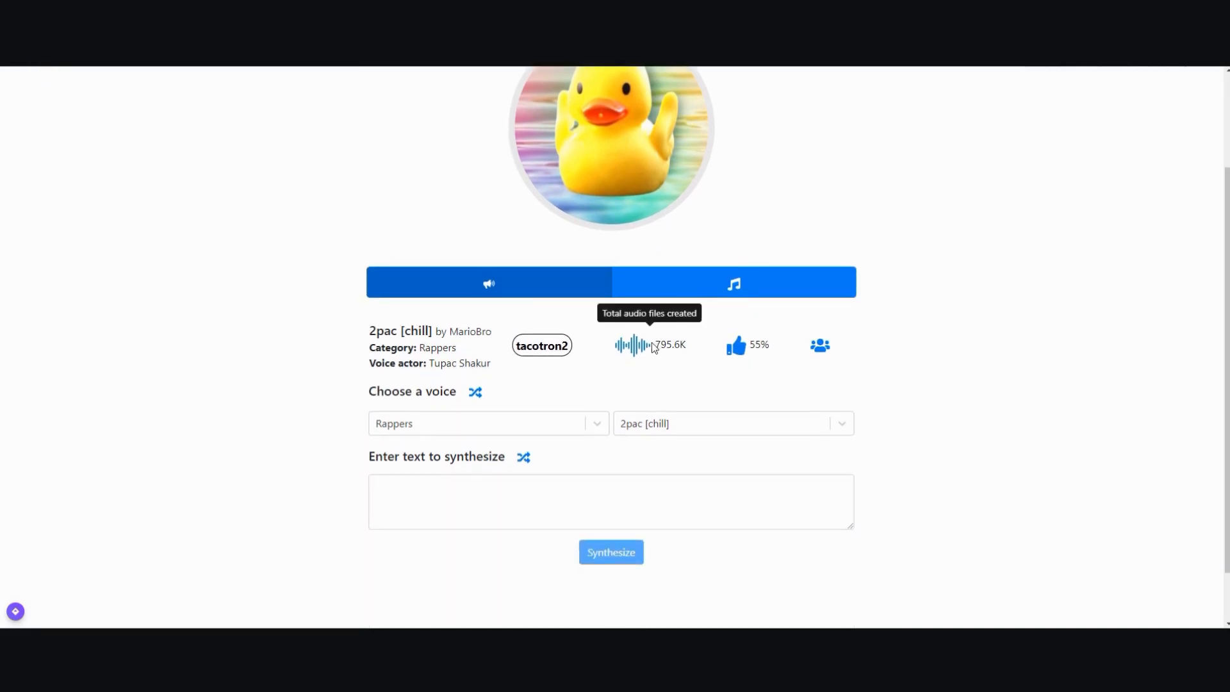
pyautogui.moveTo(871, 433)
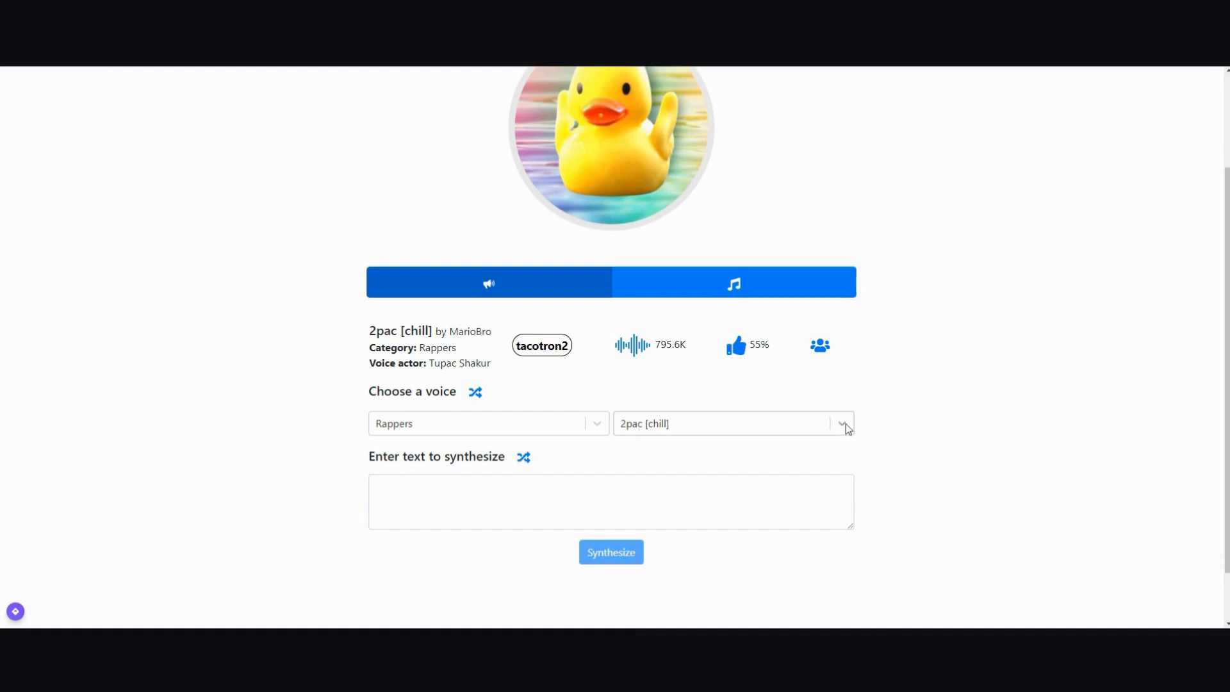
pyautogui.click(841, 423)
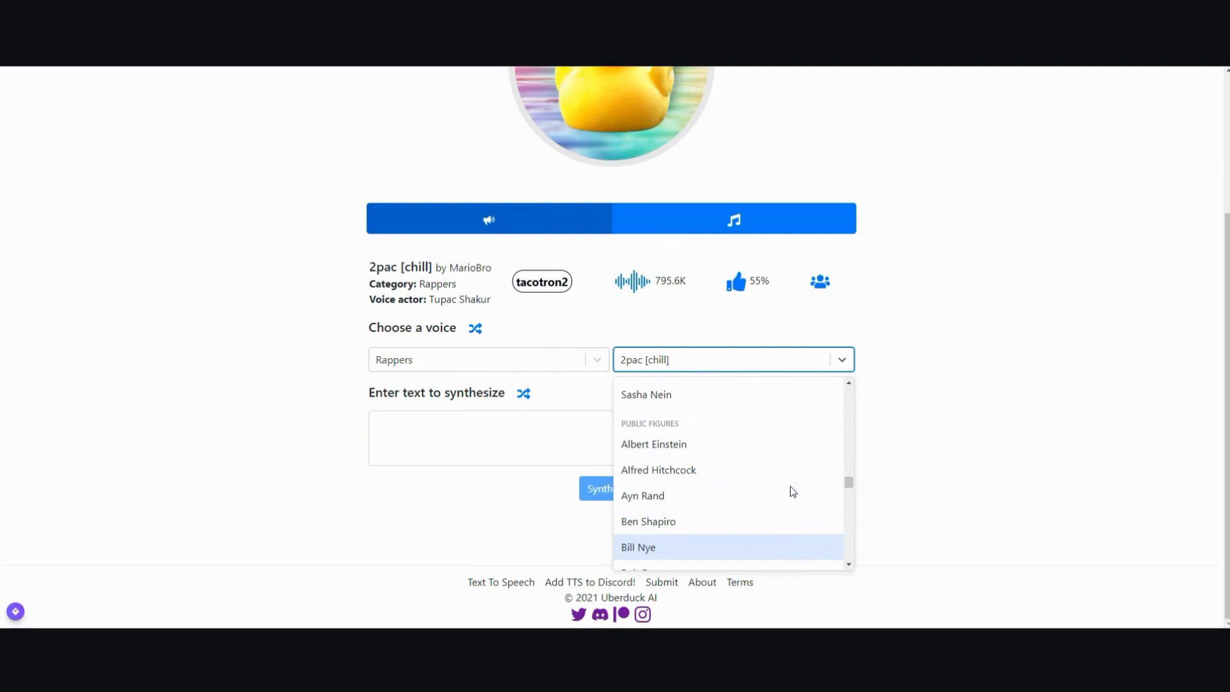
pyautogui.scroll(-3)
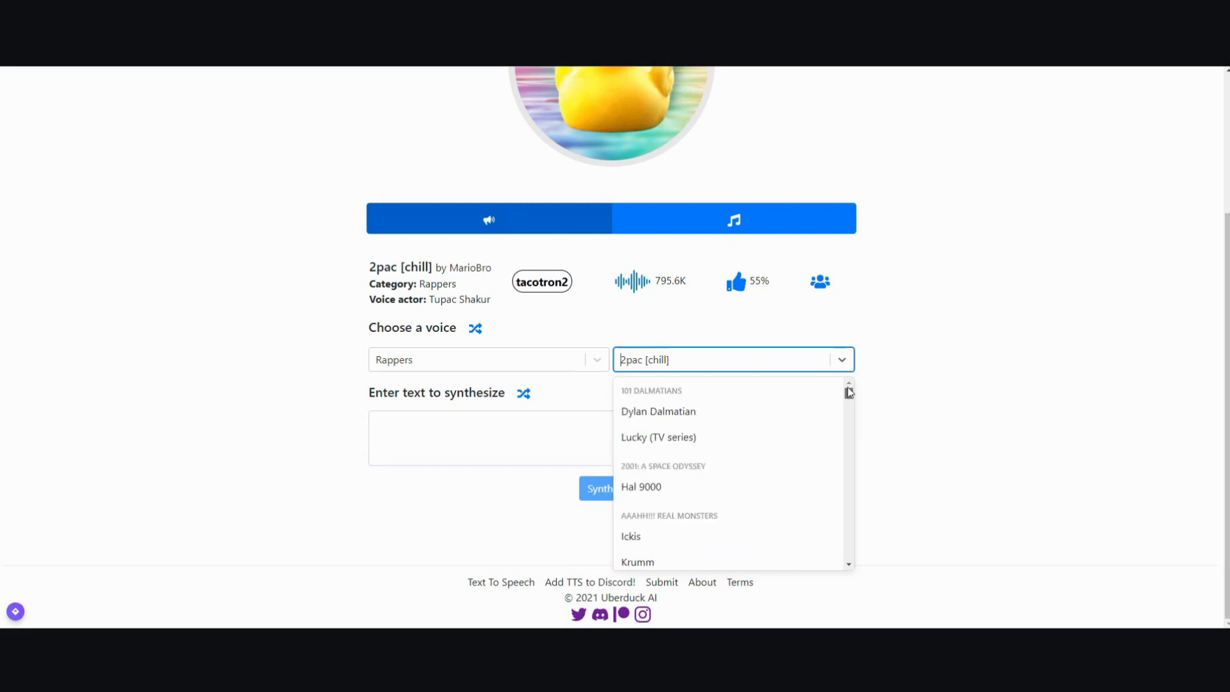
pyautogui.scroll(-3)
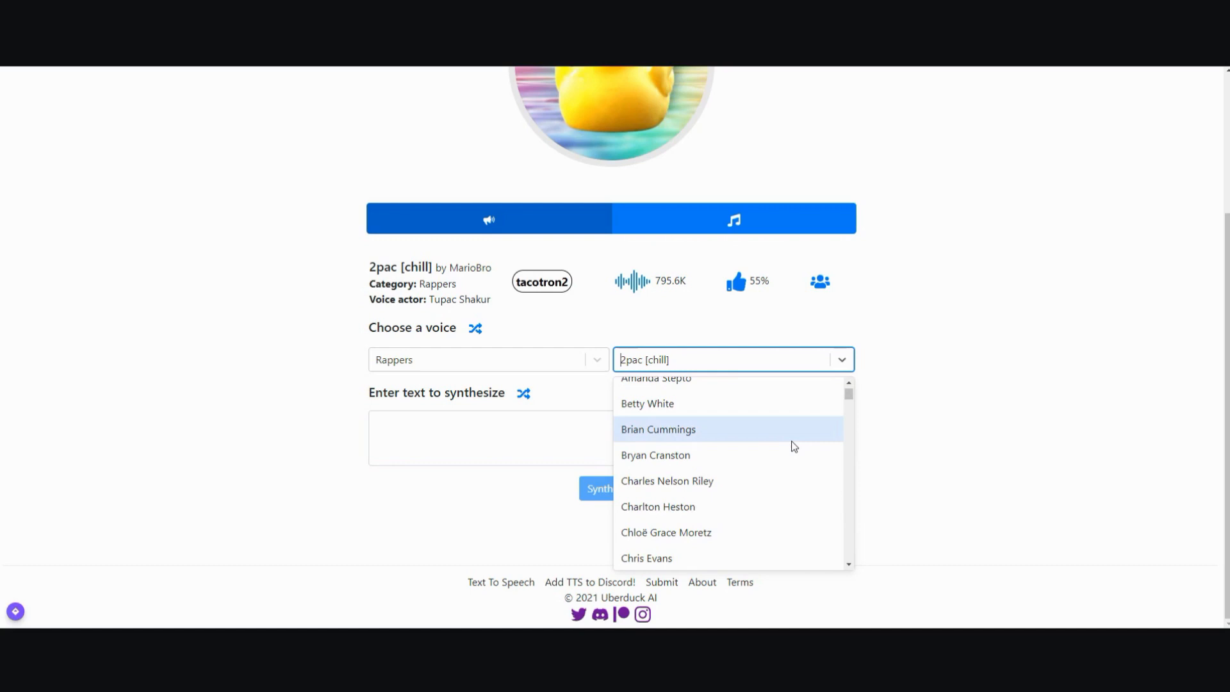
pyautogui.scroll(-3)
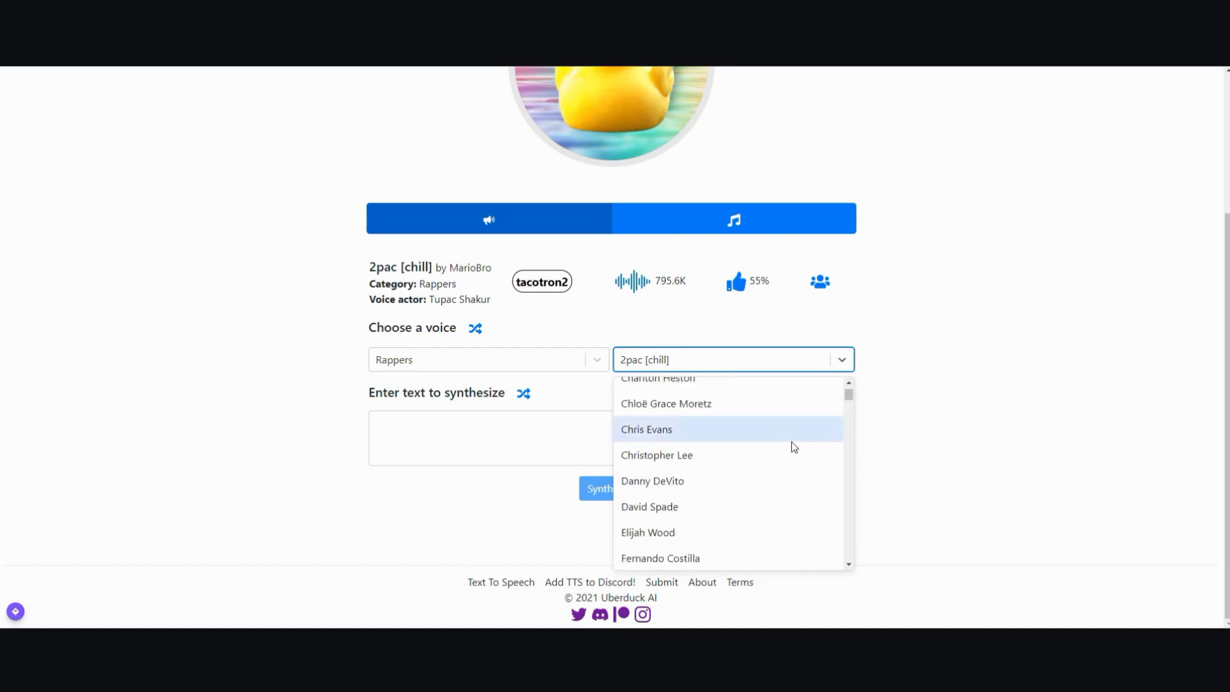
pyautogui.scroll(-3)
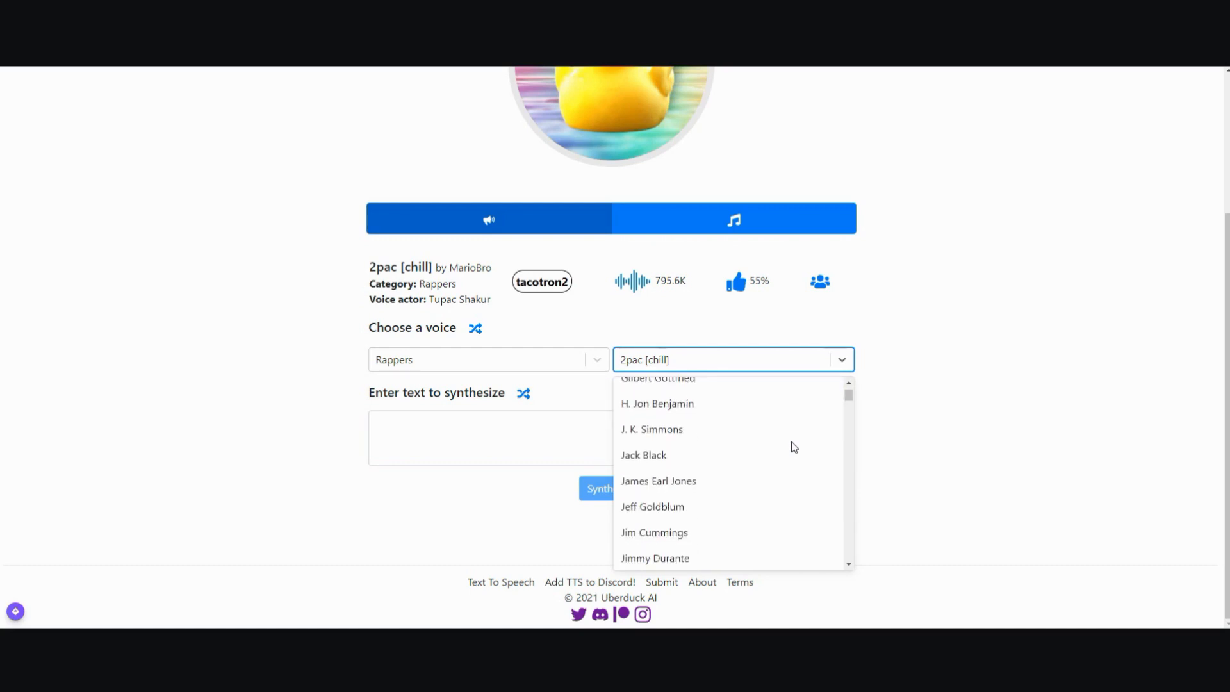
pyautogui.scroll(-3)
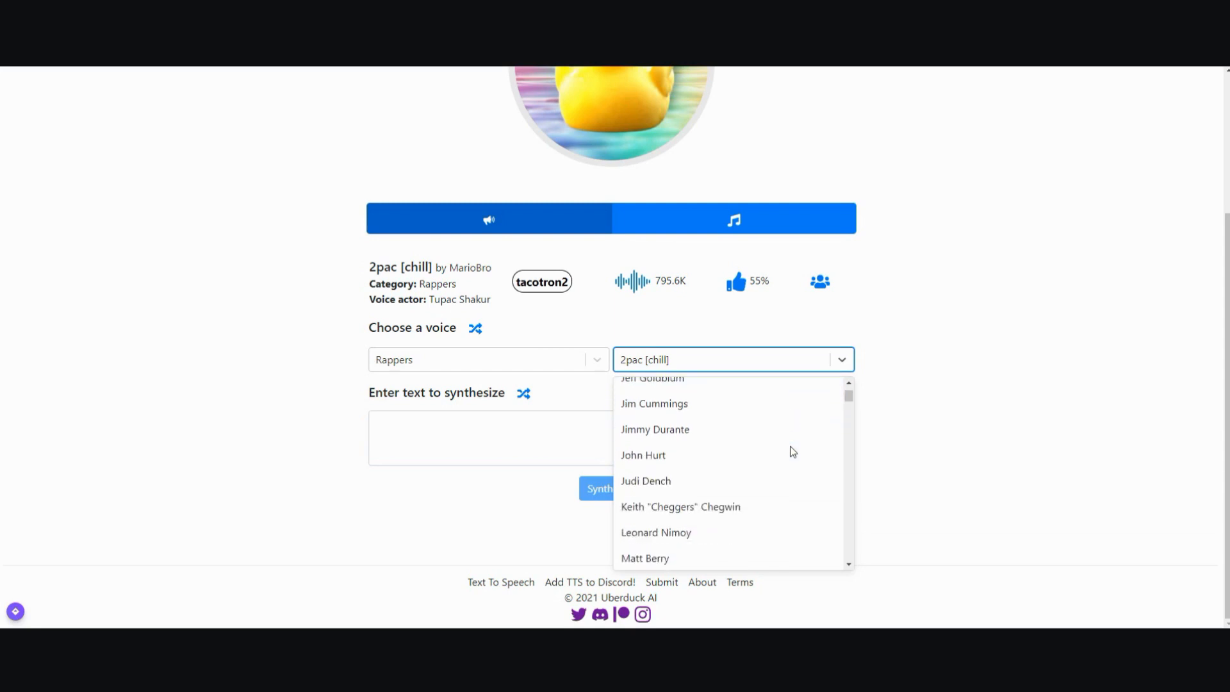
pyautogui.scroll(-3)
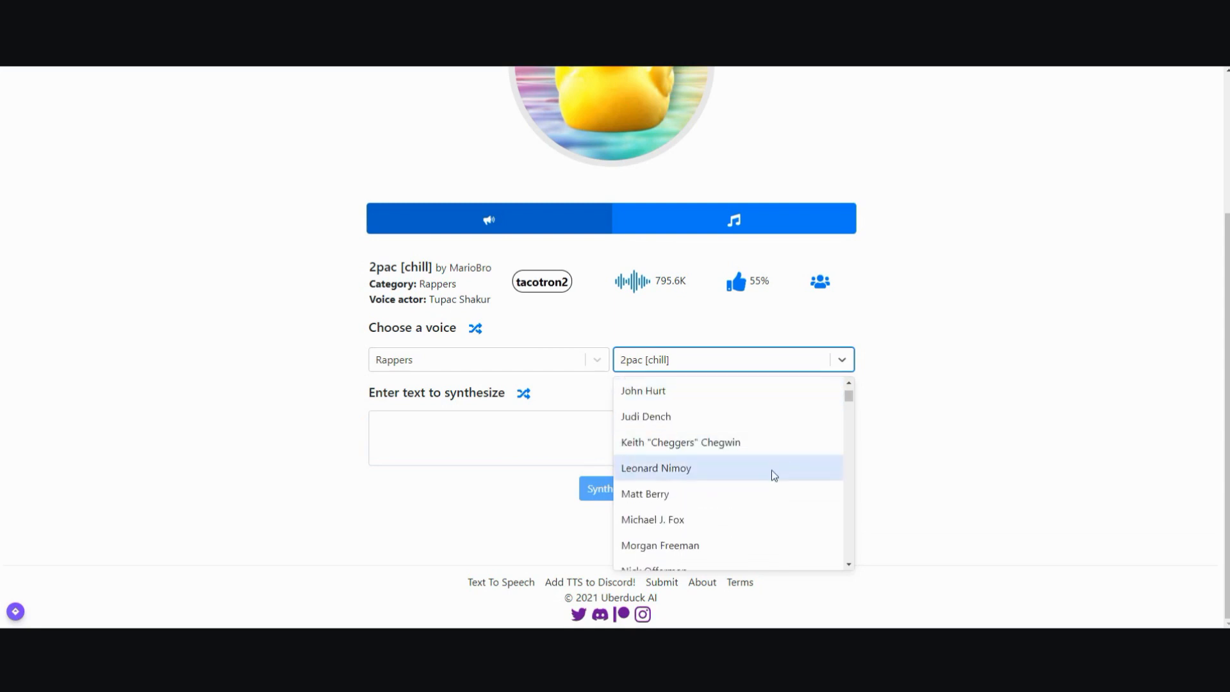
pyautogui.scroll(-3)
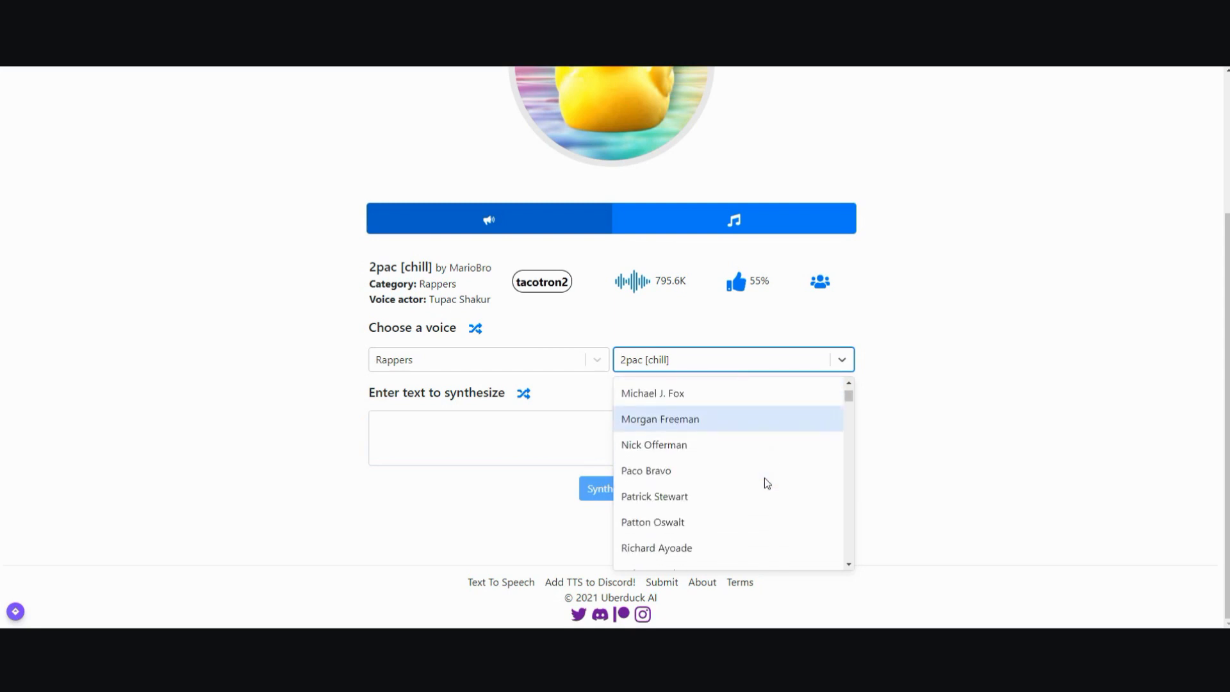
pyautogui.scroll(-3)
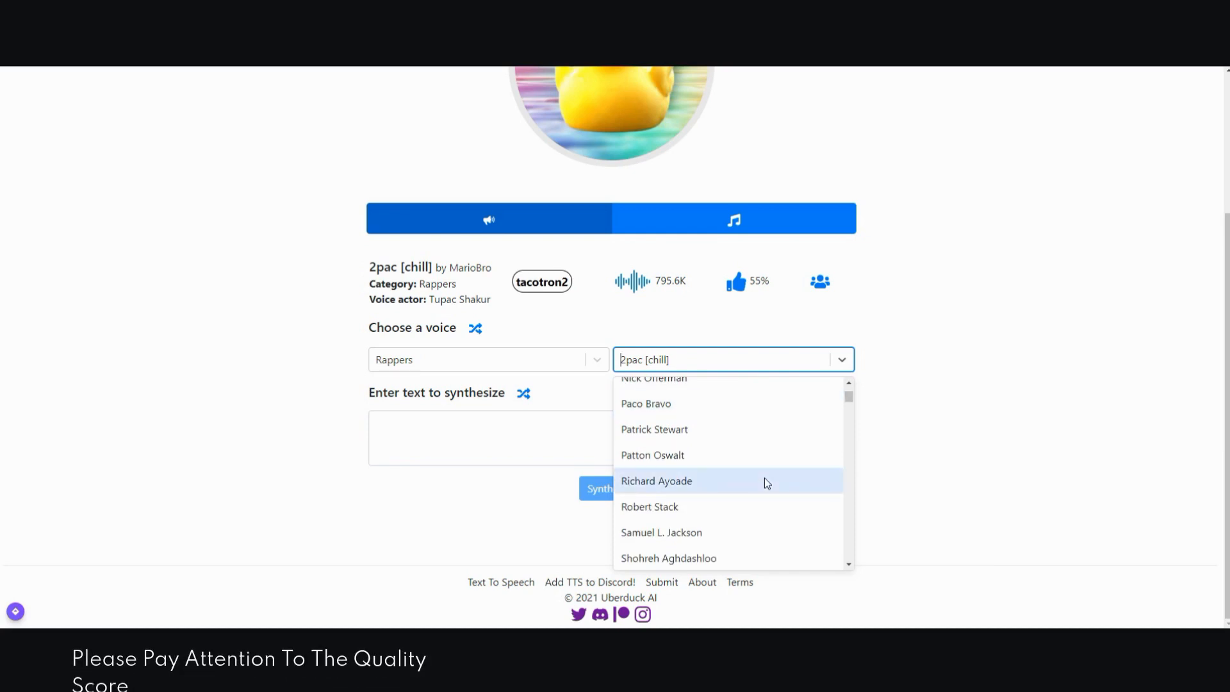
pyautogui.scroll(-3)
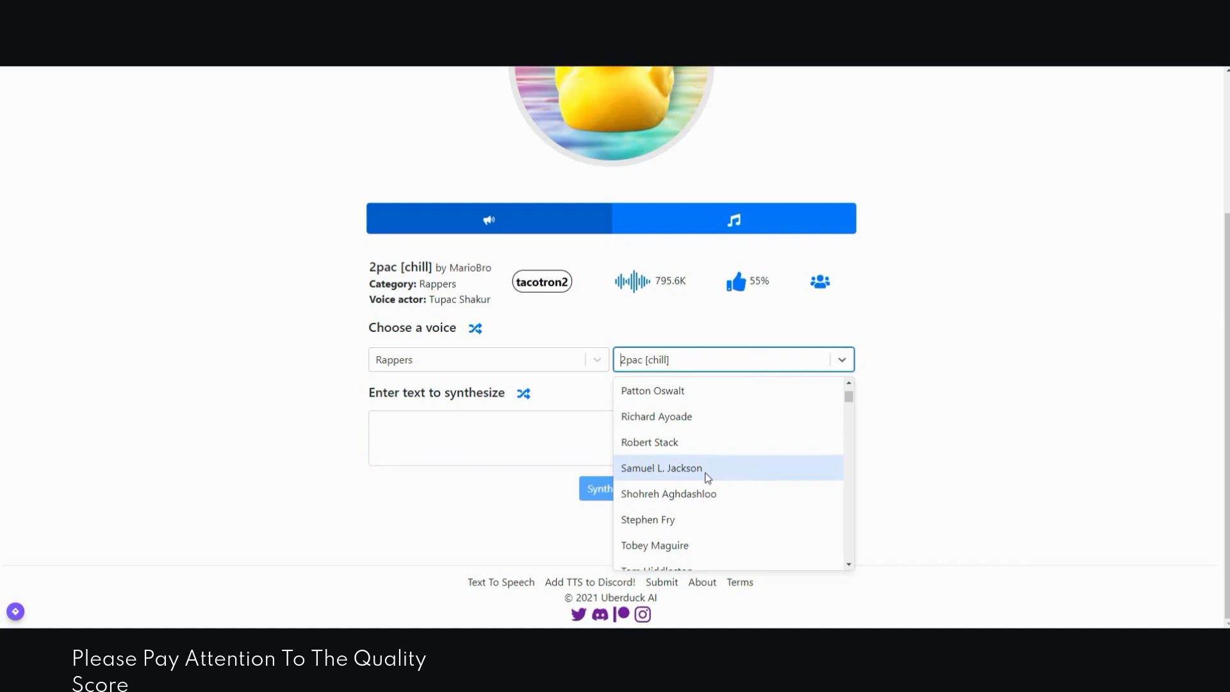
# Pick Samuel L. Jackson from the Actors category as the voice.
pyautogui.click(661, 467)
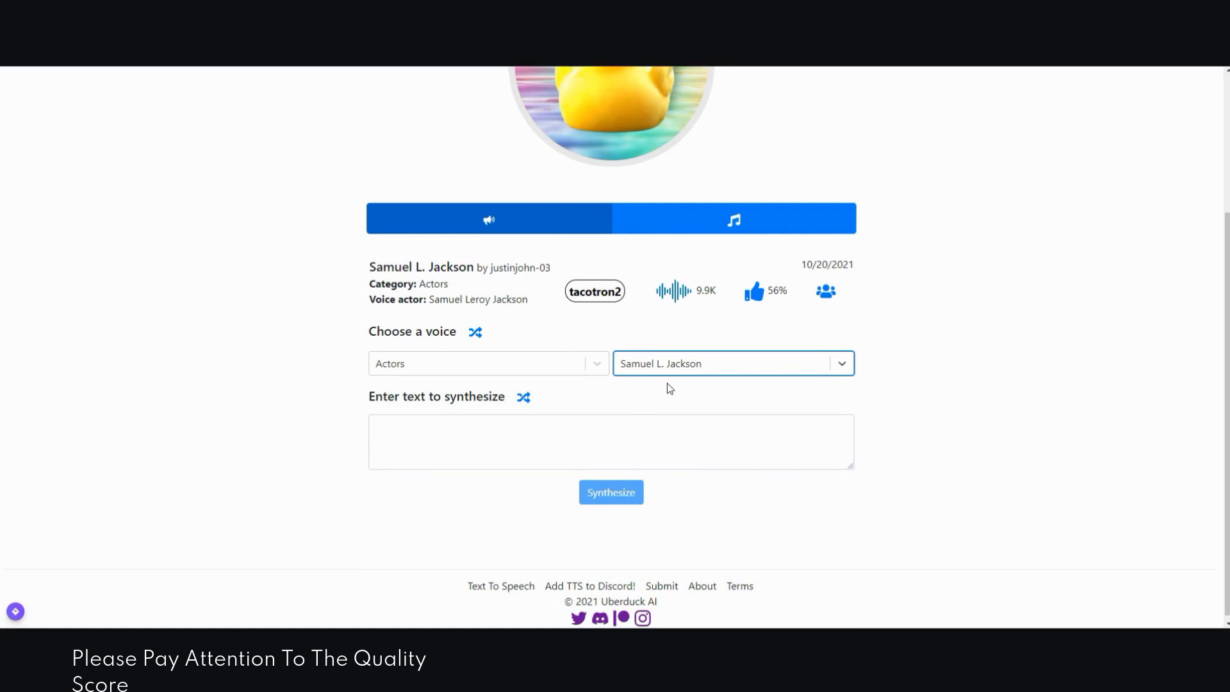
pyautogui.moveTo(581, 405)
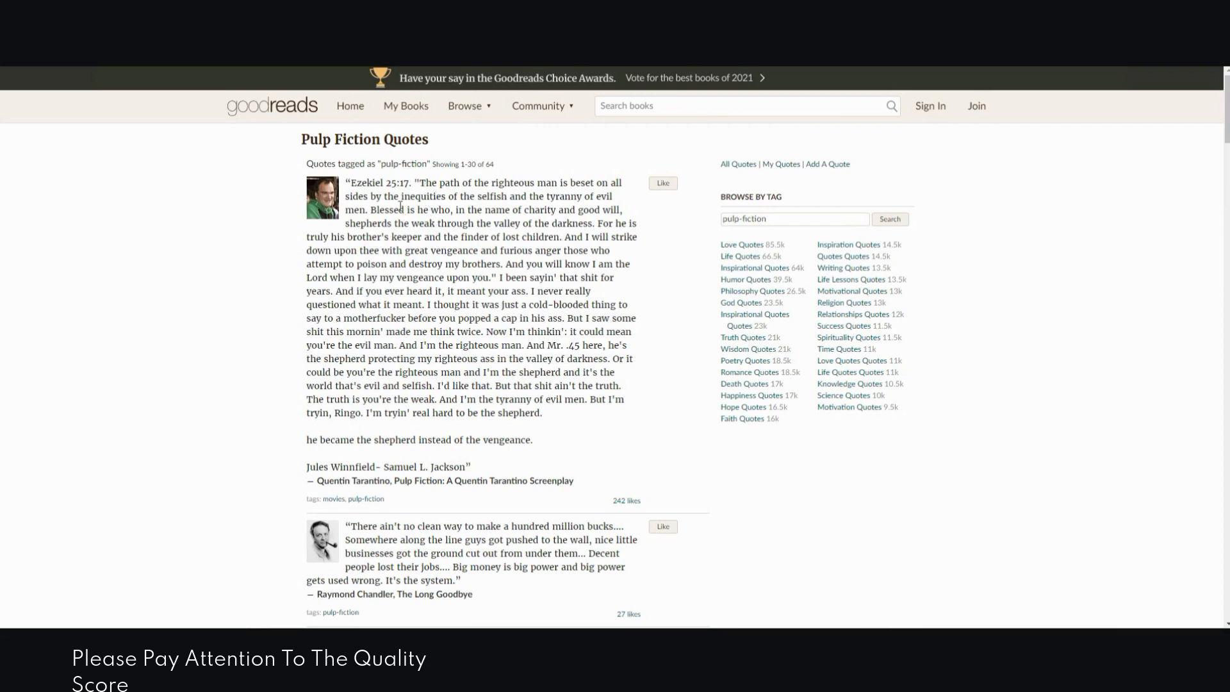
# Select the Ezekiel 25:17 quote text on the Goodreads Pulp Fiction Quotes page.
pyautogui.moveTo(416, 183); pyautogui.dragTo(552, 398)
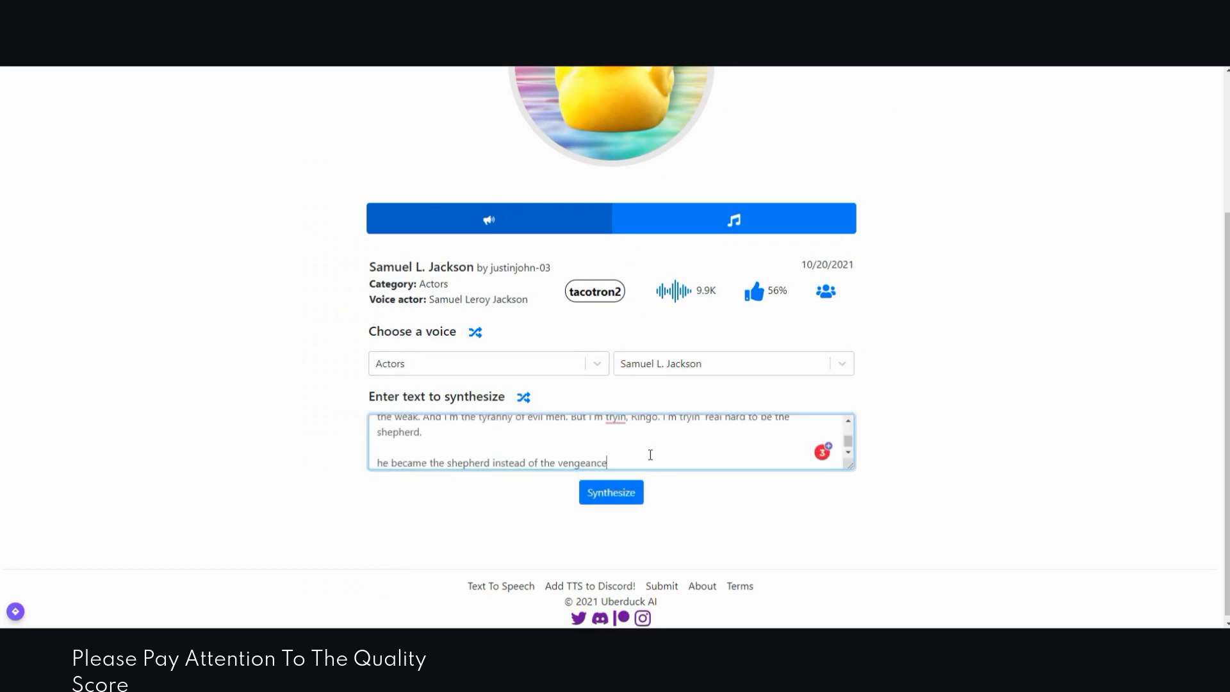
# Synthesize the pasted Ezekiel 25:17 quote in Samuel L. Jackson's voice.
pyautogui.click(611, 492)
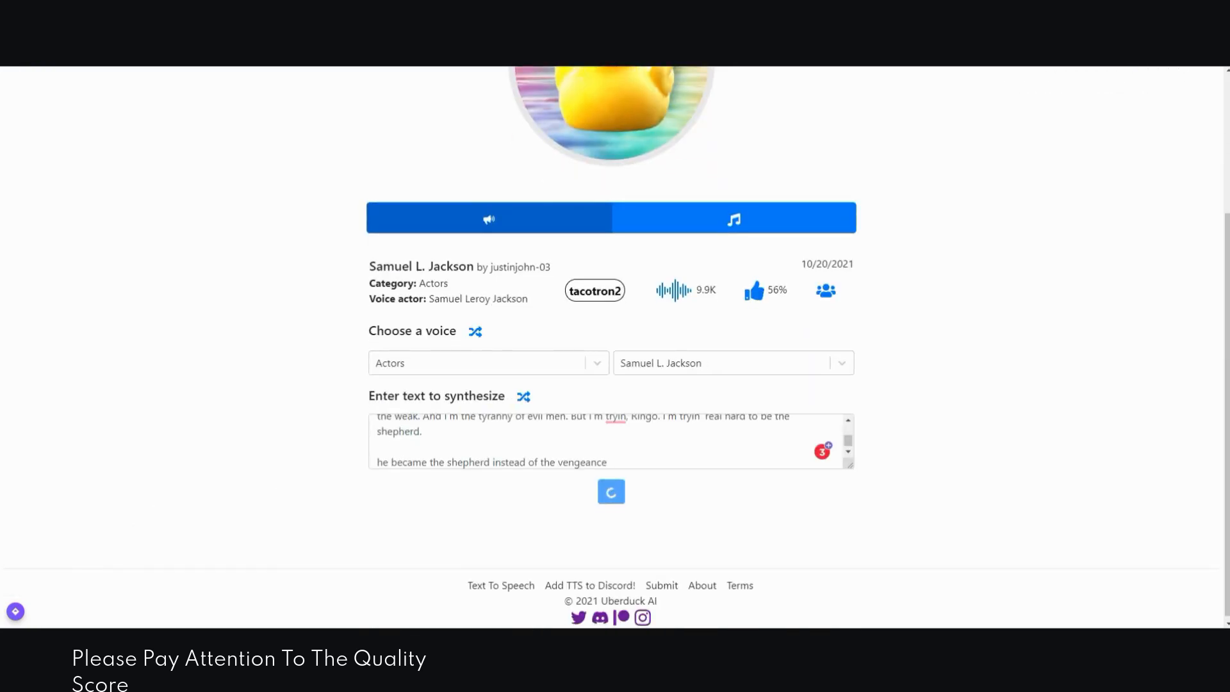
pyautogui.click(611, 492)
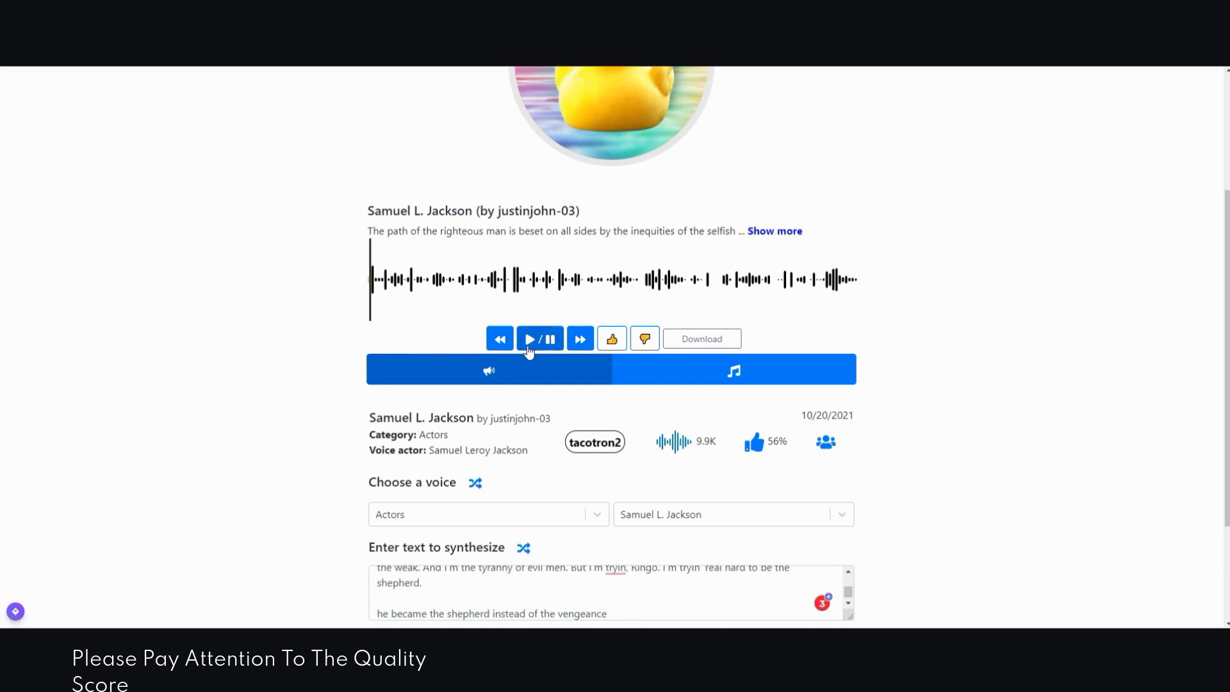
# Play the synthesized Samuel L. Jackson clip, listening about 31 seconds in.
pyautogui.click(540, 339)
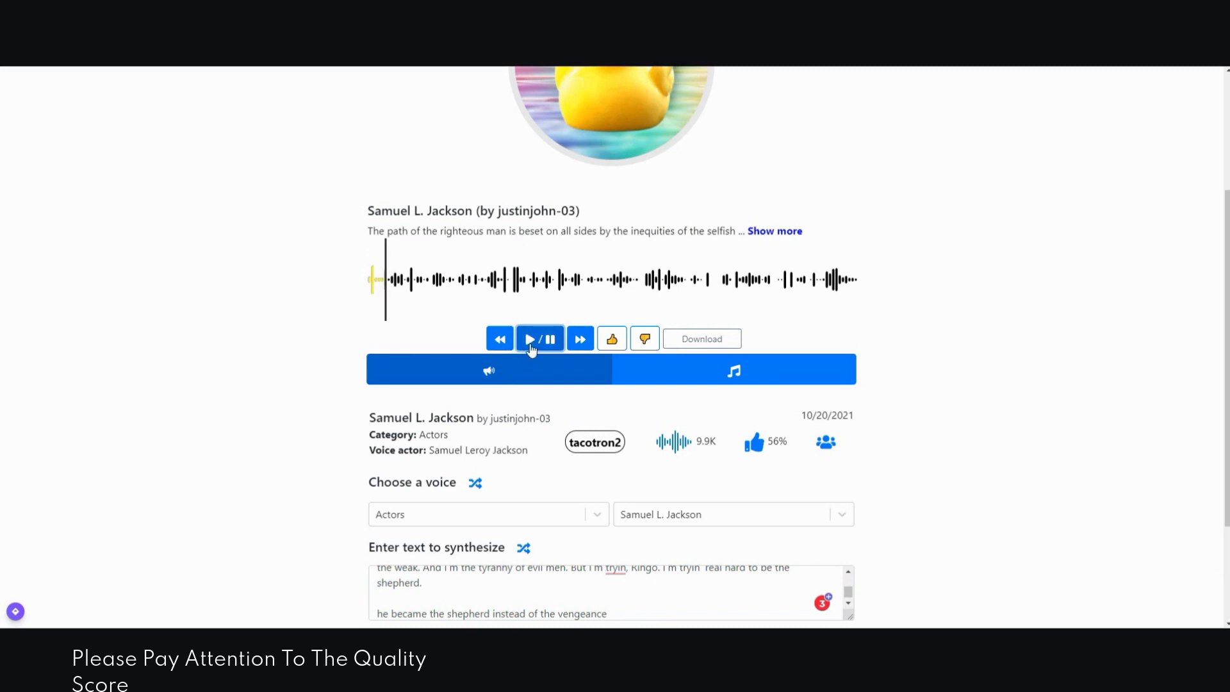
pyautogui.click(531, 338)
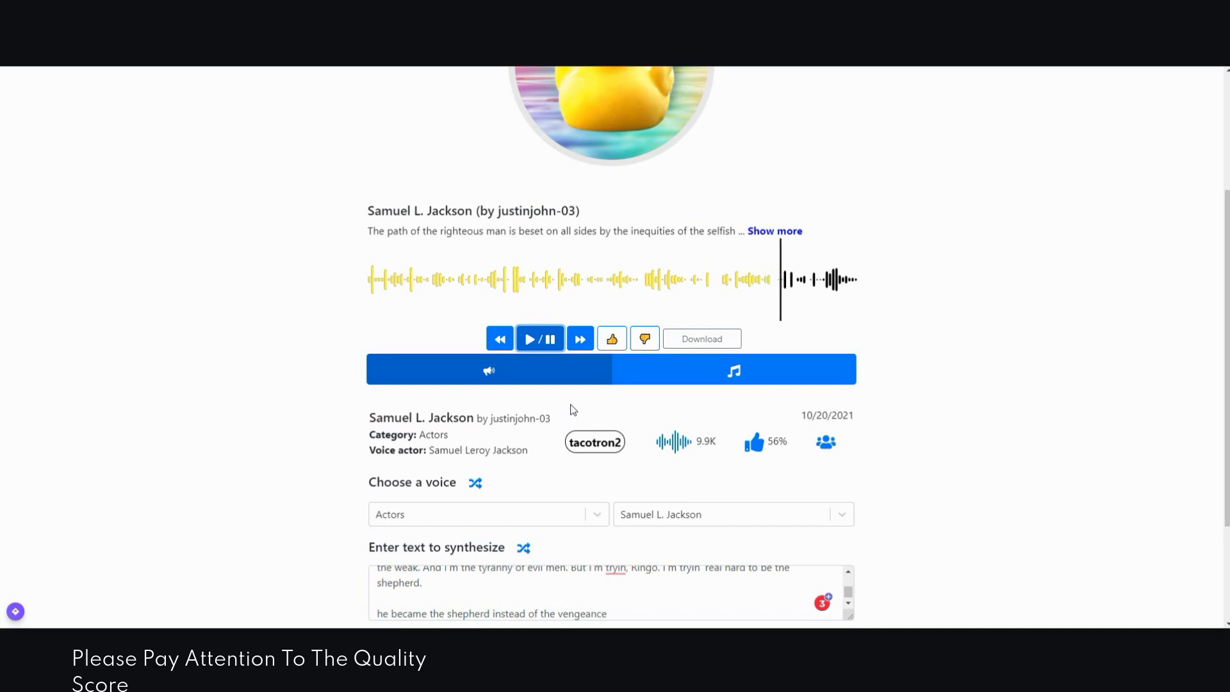
pyautogui.click(539, 338)
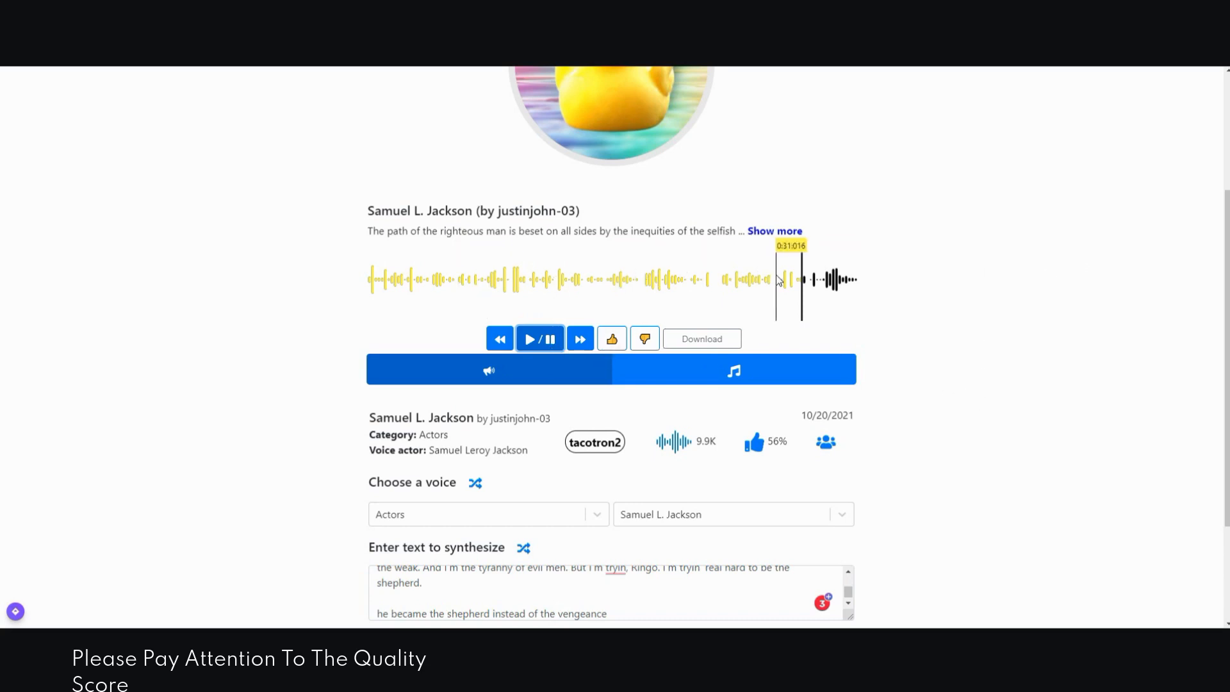
pyautogui.moveTo(1025, 359)
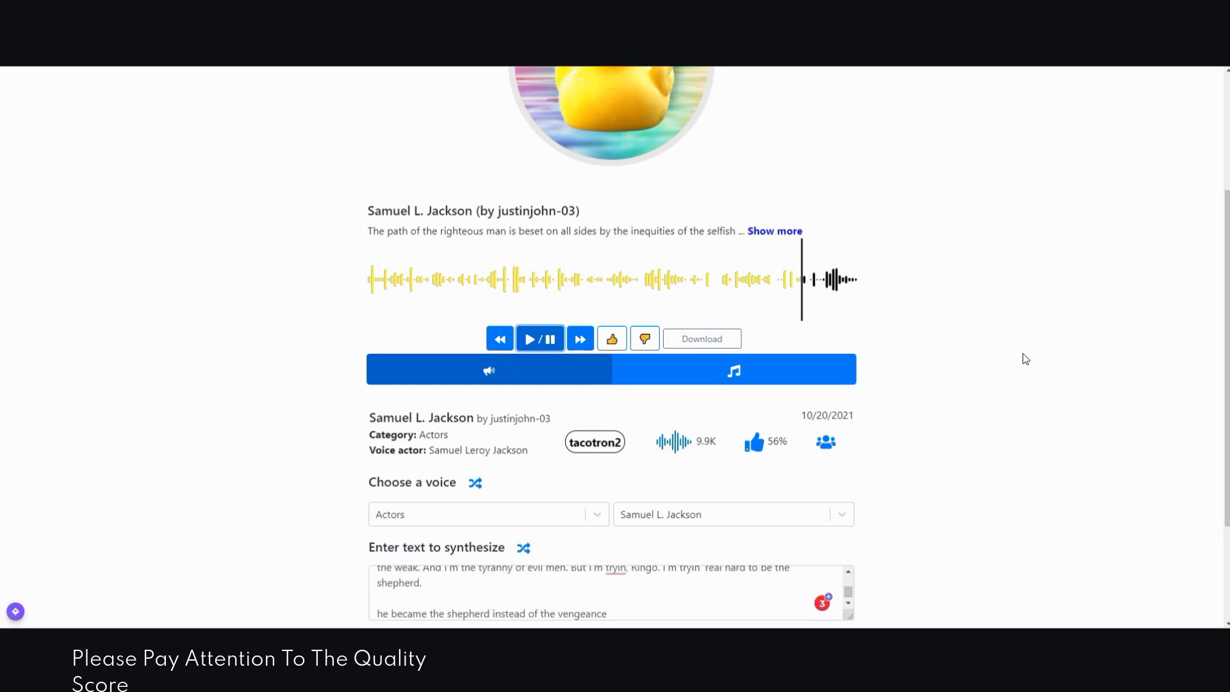
pyautogui.moveTo(444, 228)
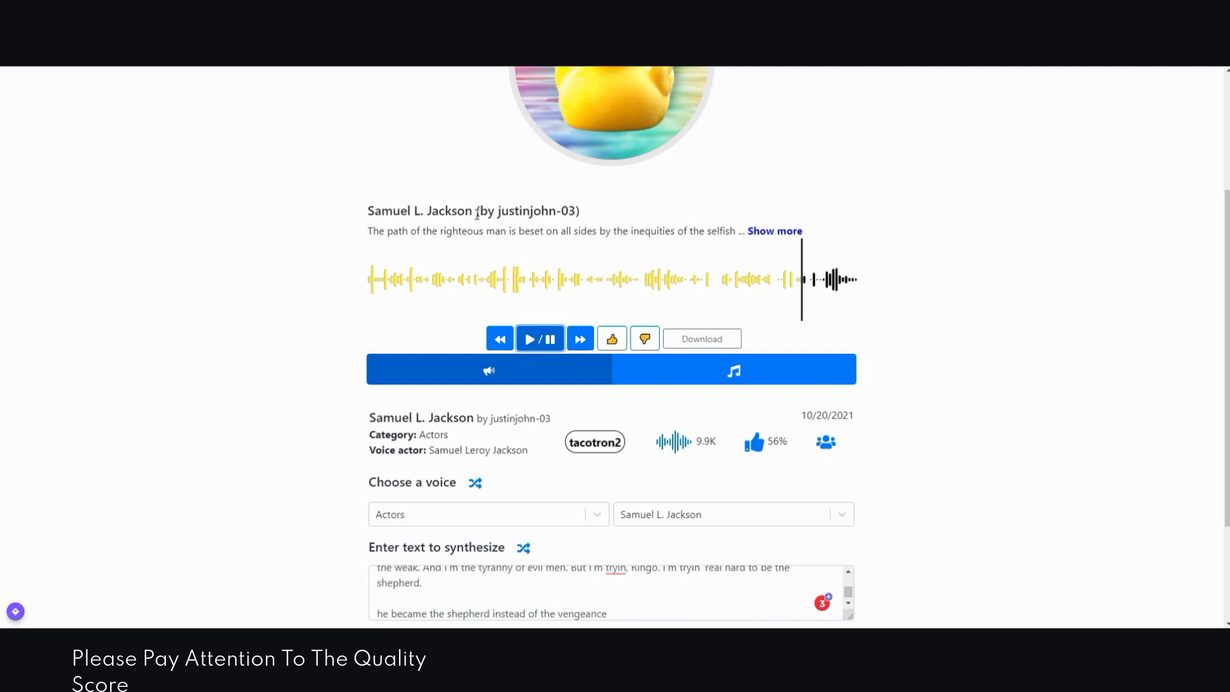
pyautogui.moveTo(968, 297)
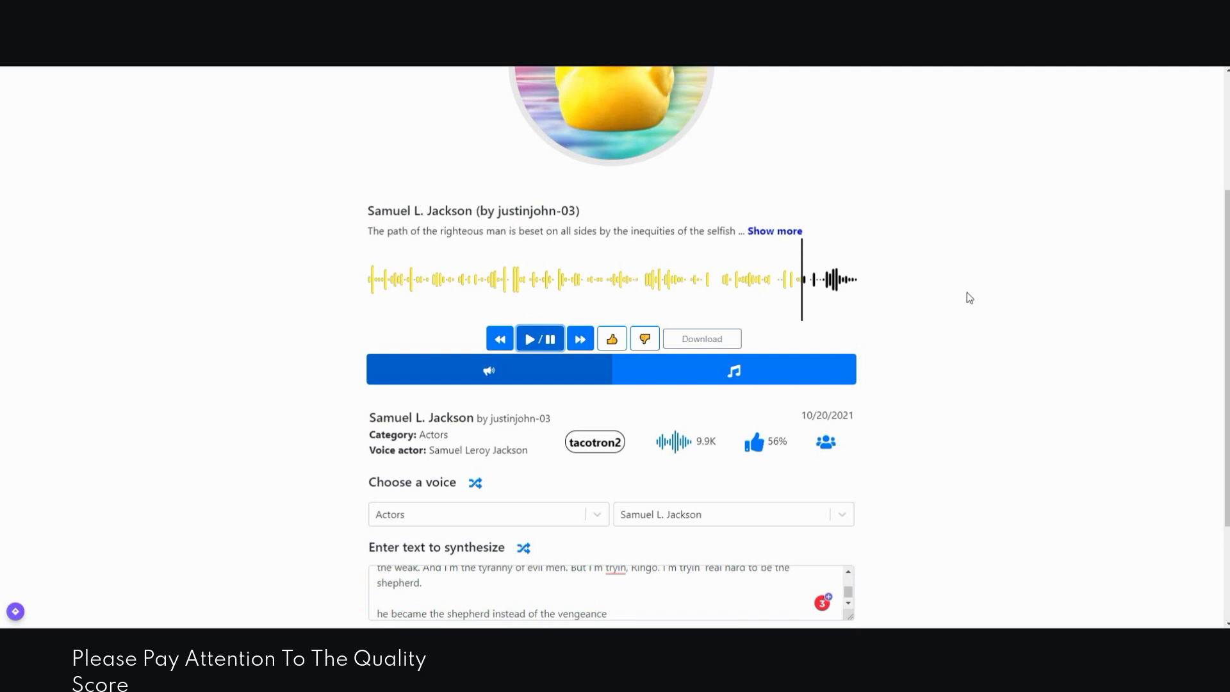
pyautogui.scroll(-3)
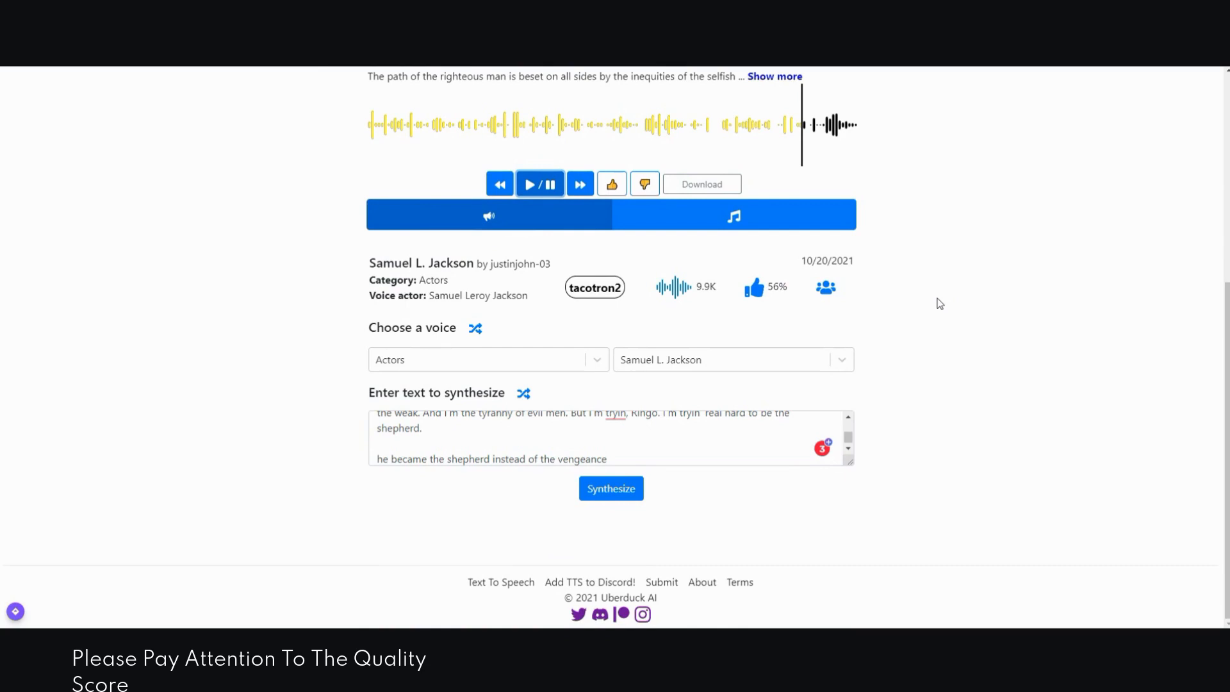
pyautogui.moveTo(758, 287)
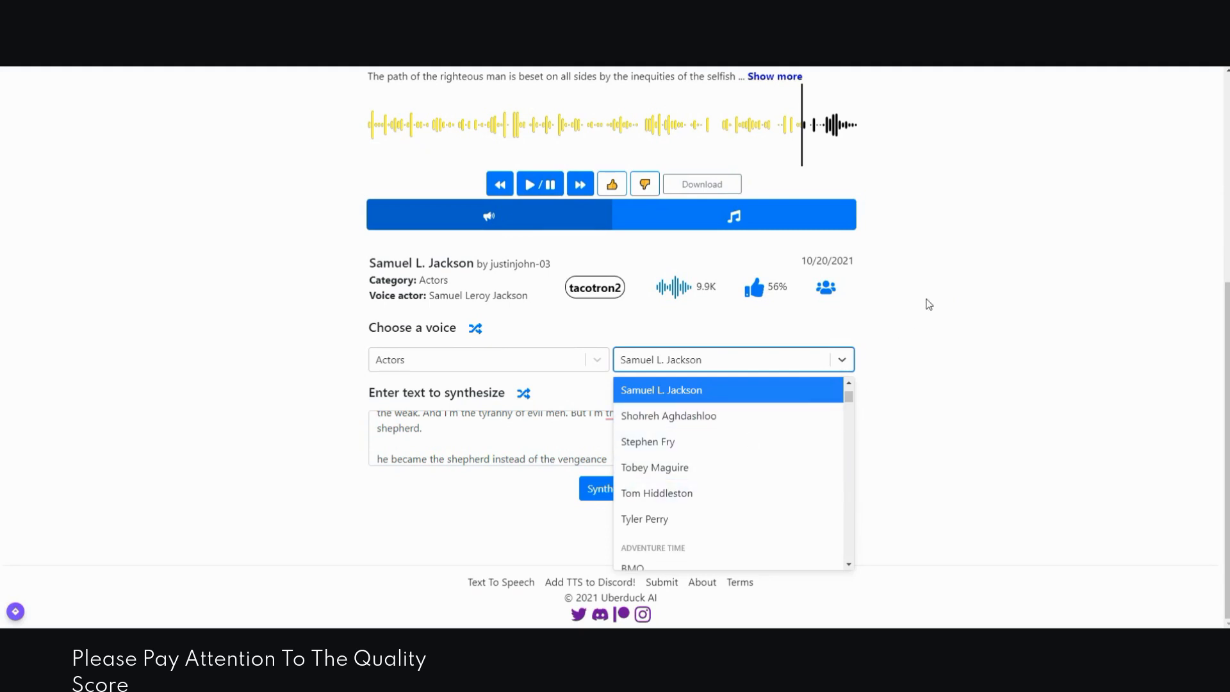
pyautogui.click(661, 390)
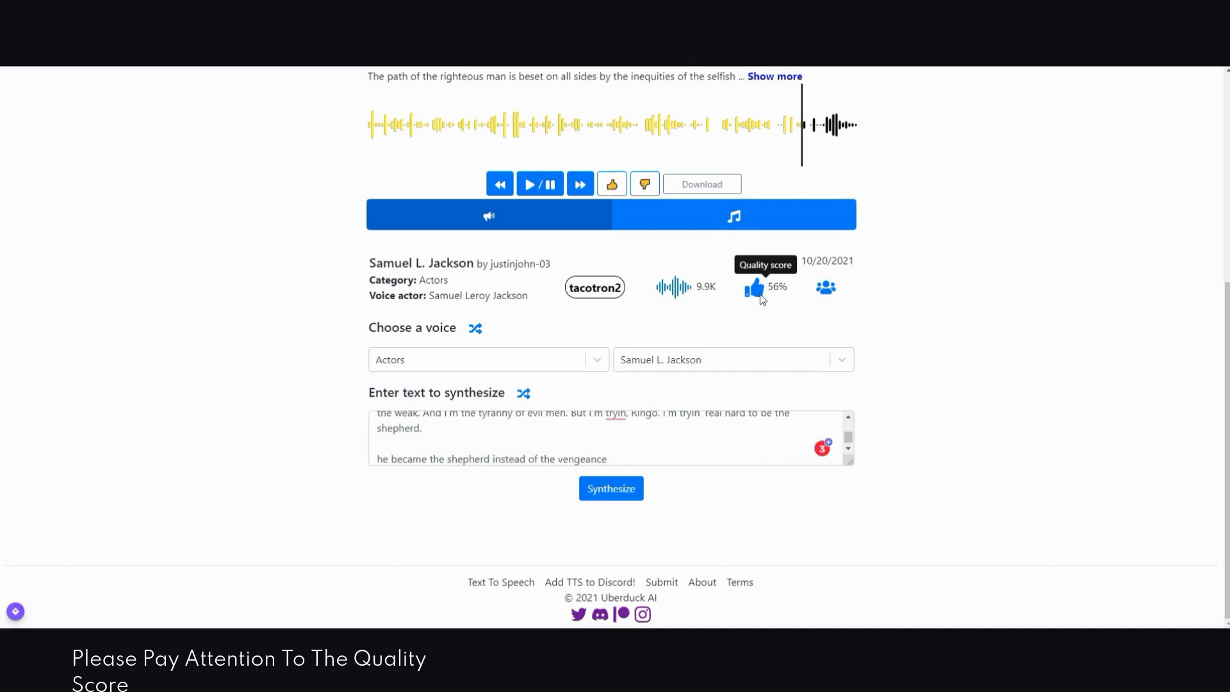
pyautogui.moveTo(755, 312)
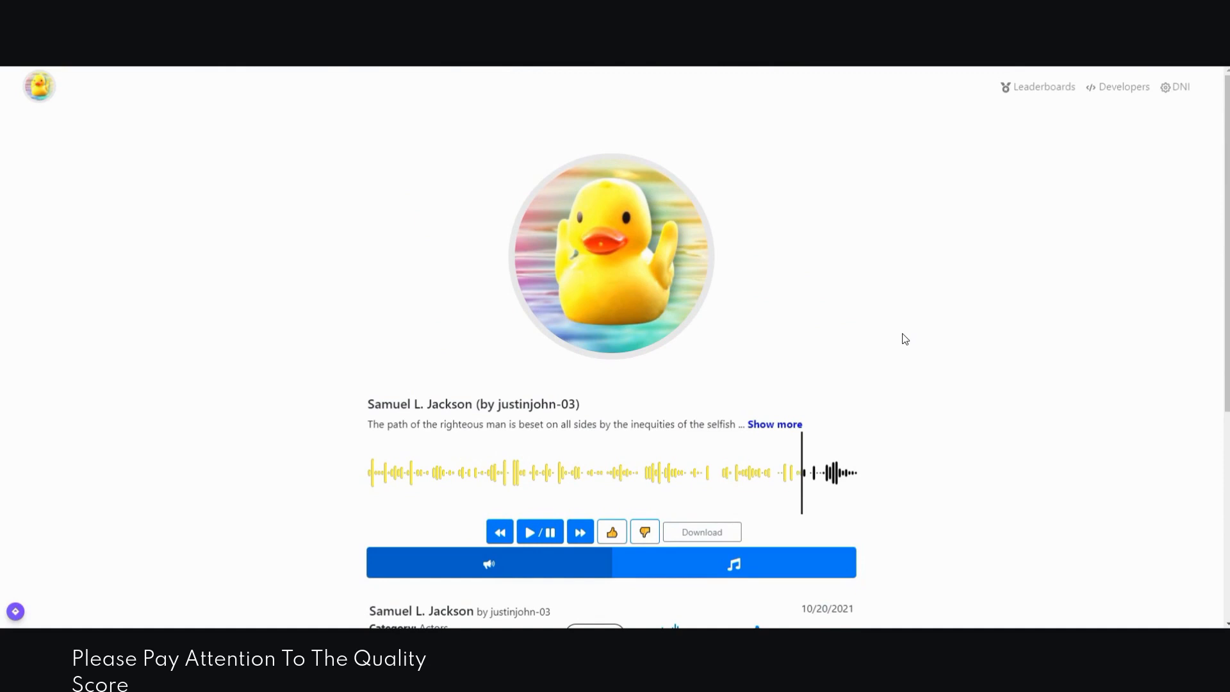
pyautogui.moveTo(884, 330)
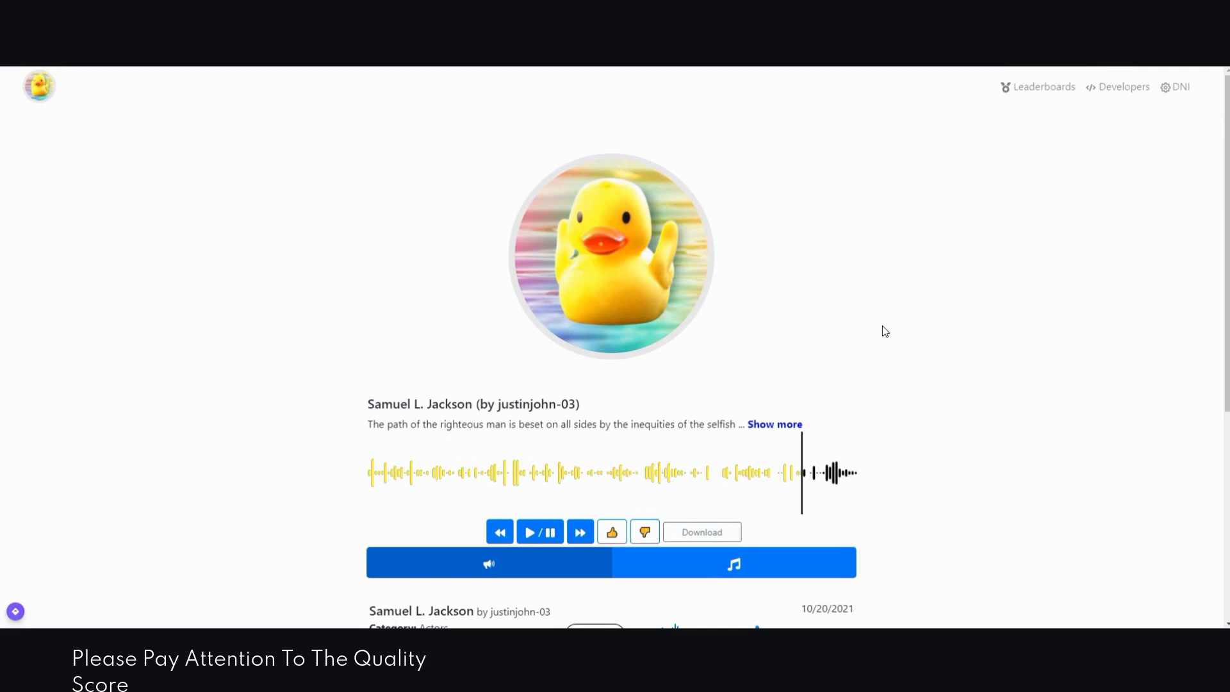
pyautogui.scroll(-3)
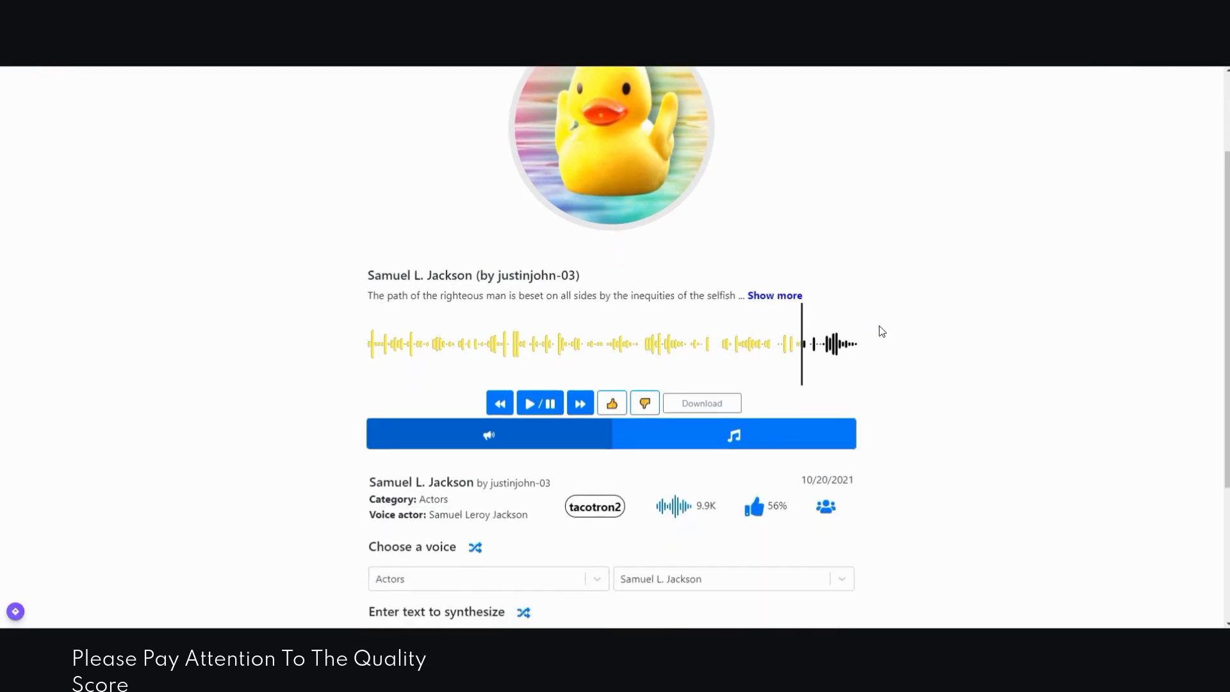
pyautogui.scroll(-3)
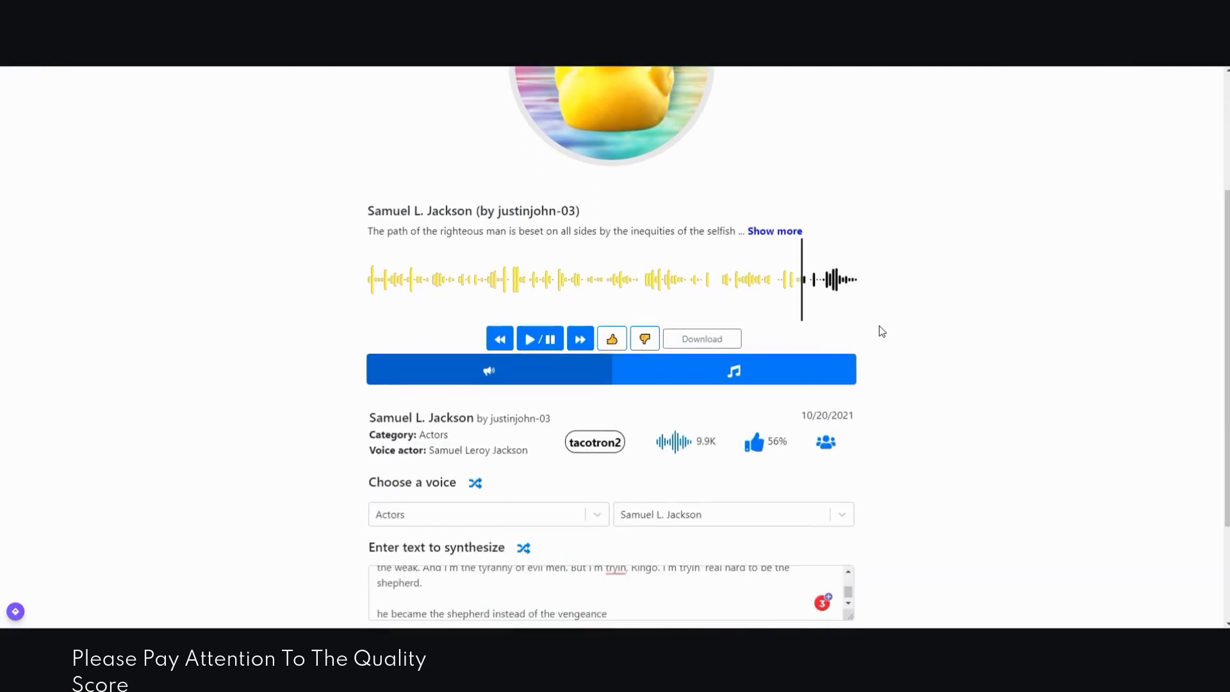
pyautogui.moveTo(905, 317)
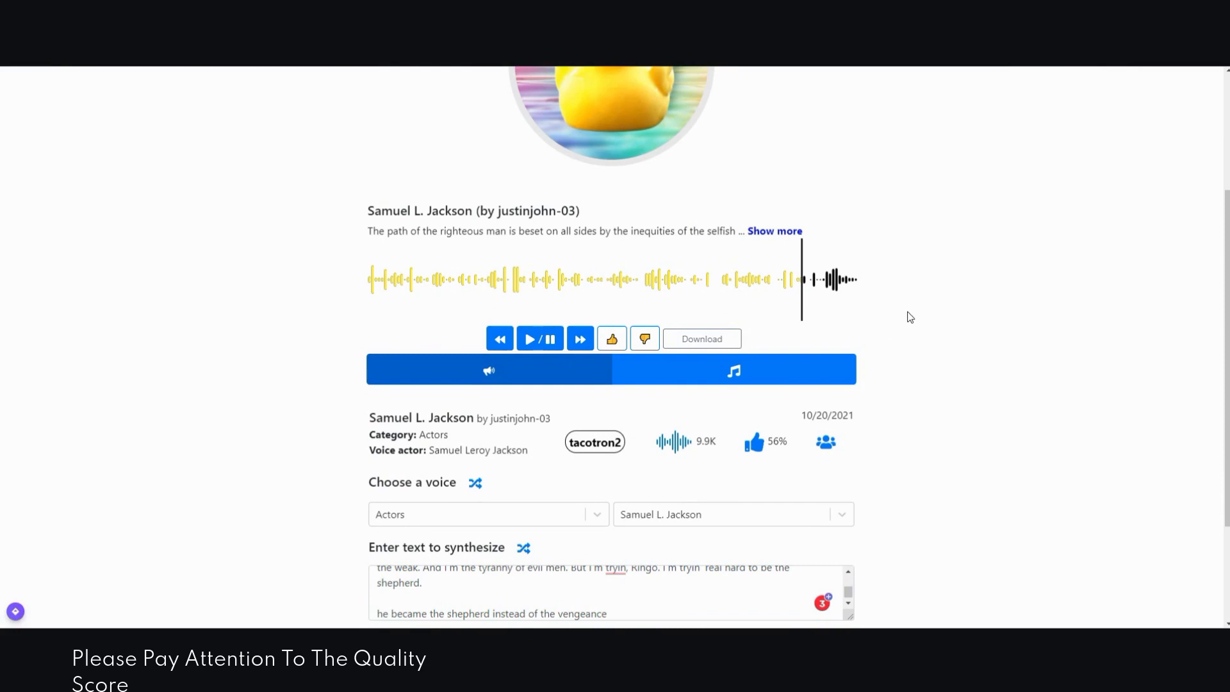
pyautogui.moveTo(930, 306)
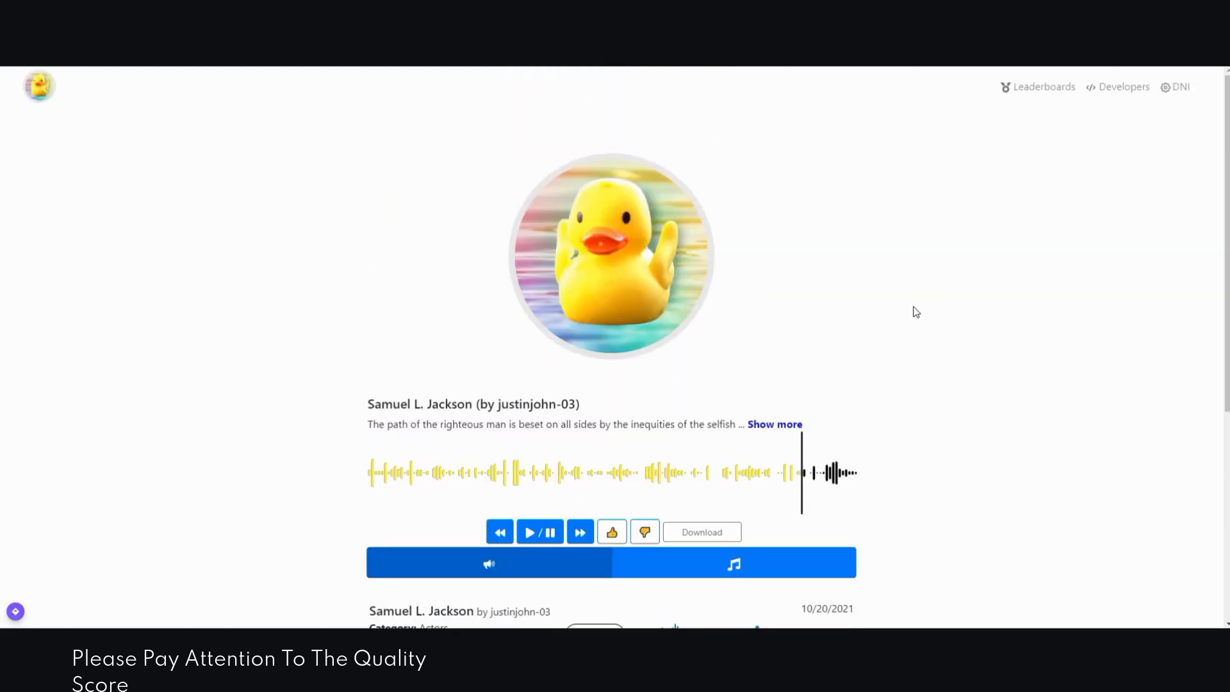
pyautogui.moveTo(920, 290)
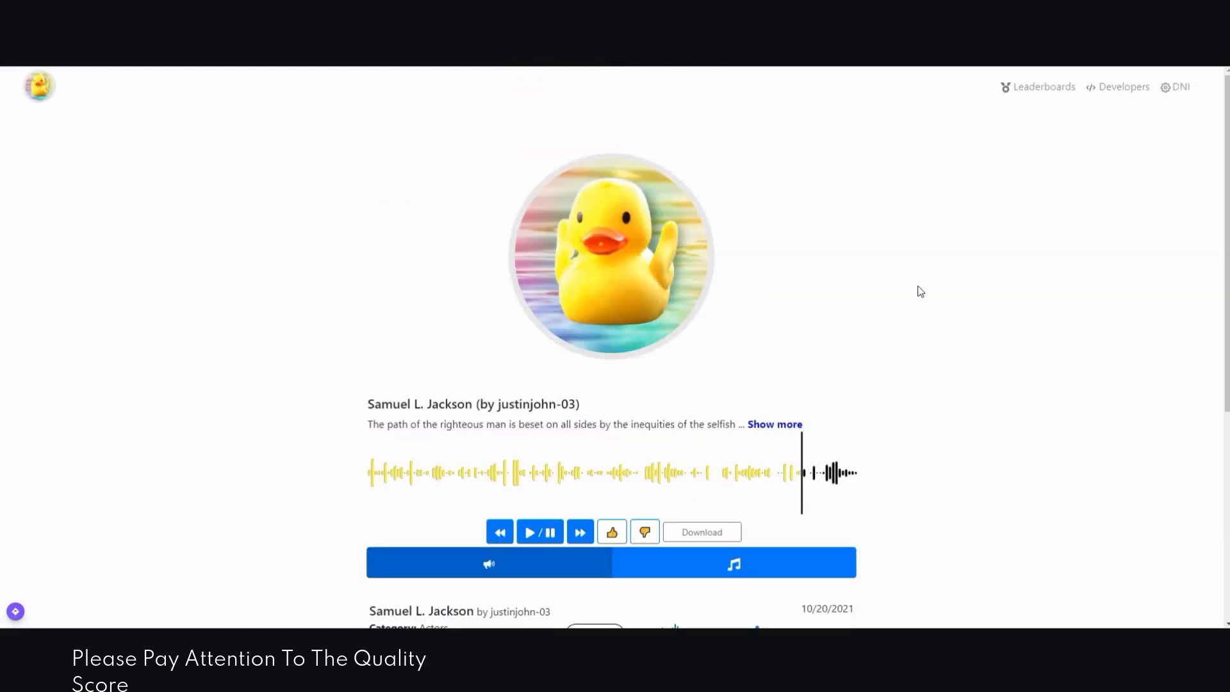